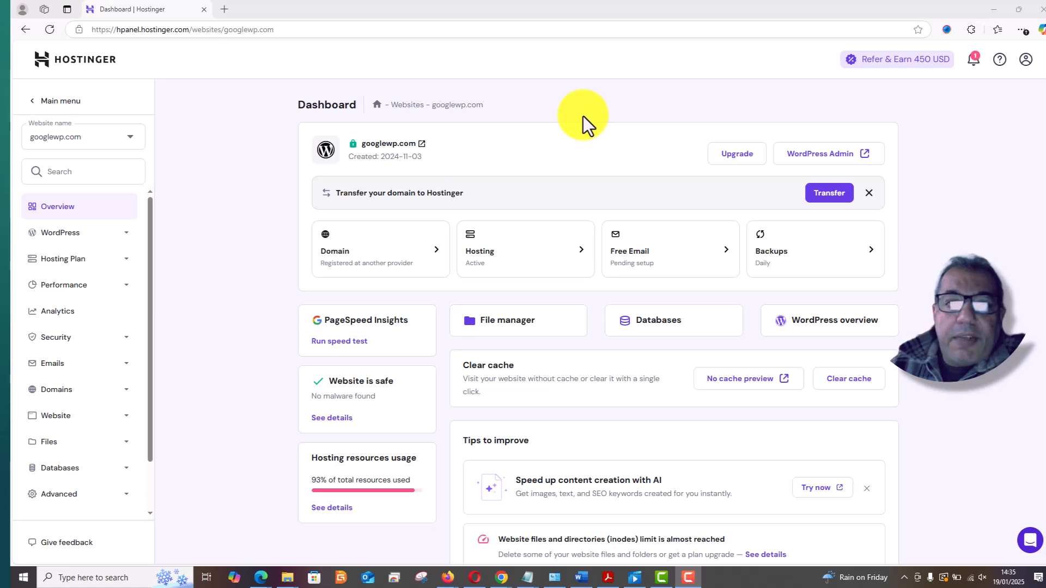
mouse_move(253, 160)
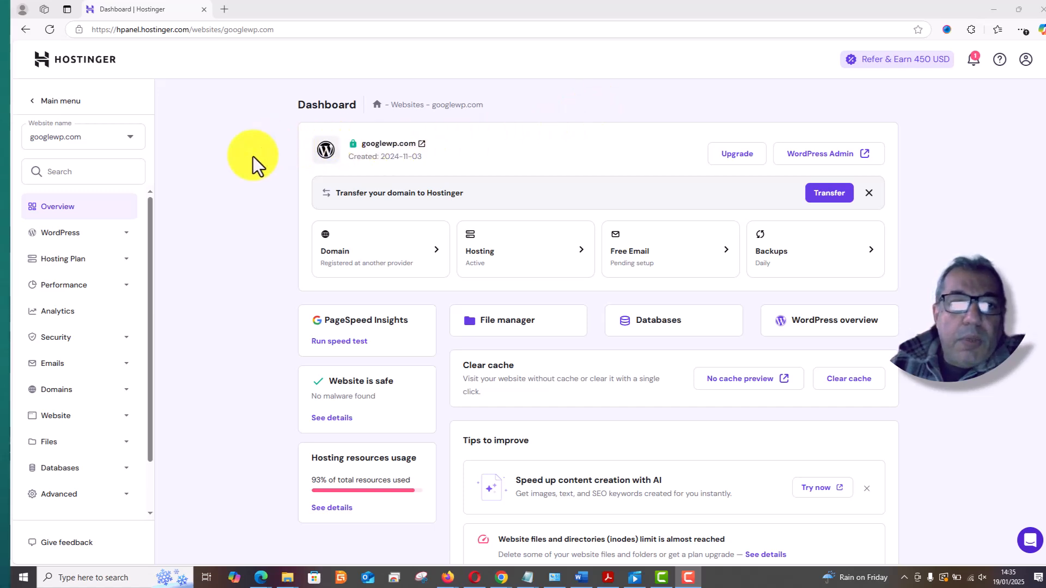
mouse_move(190, 127)
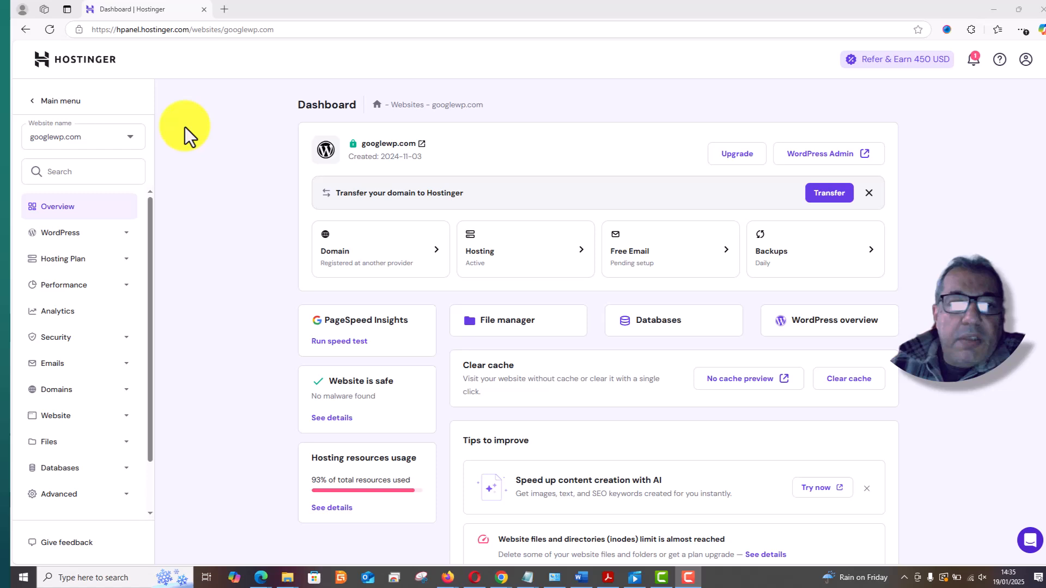
mouse_move(249, 107)
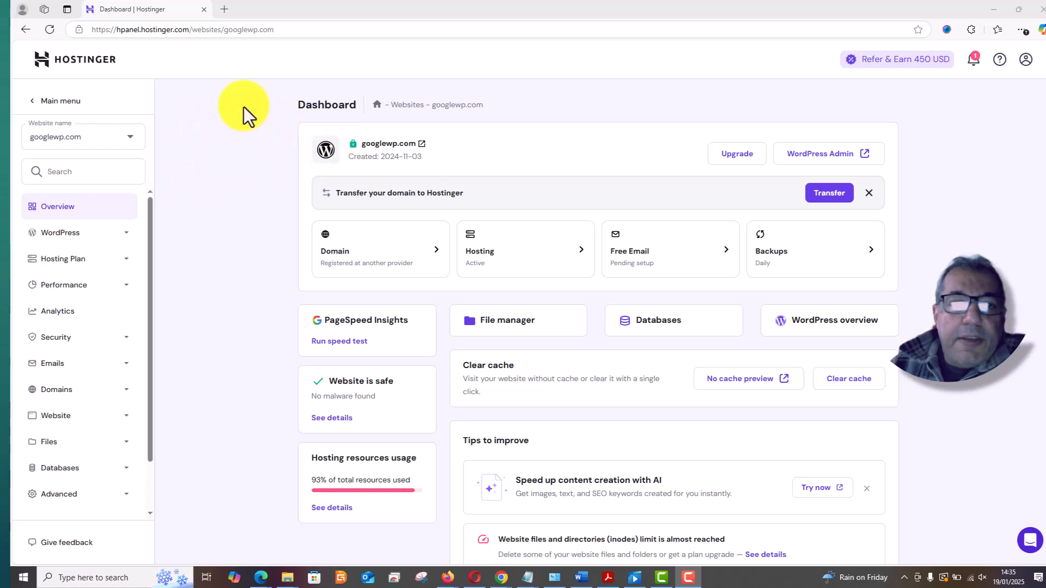
mouse_move(259, 220)
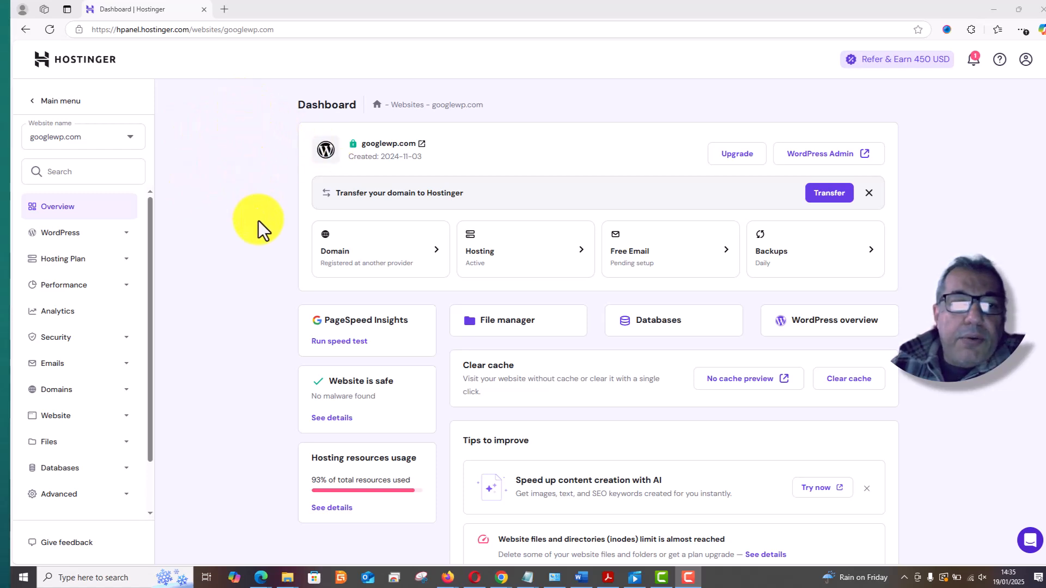
mouse_move(50, 123)
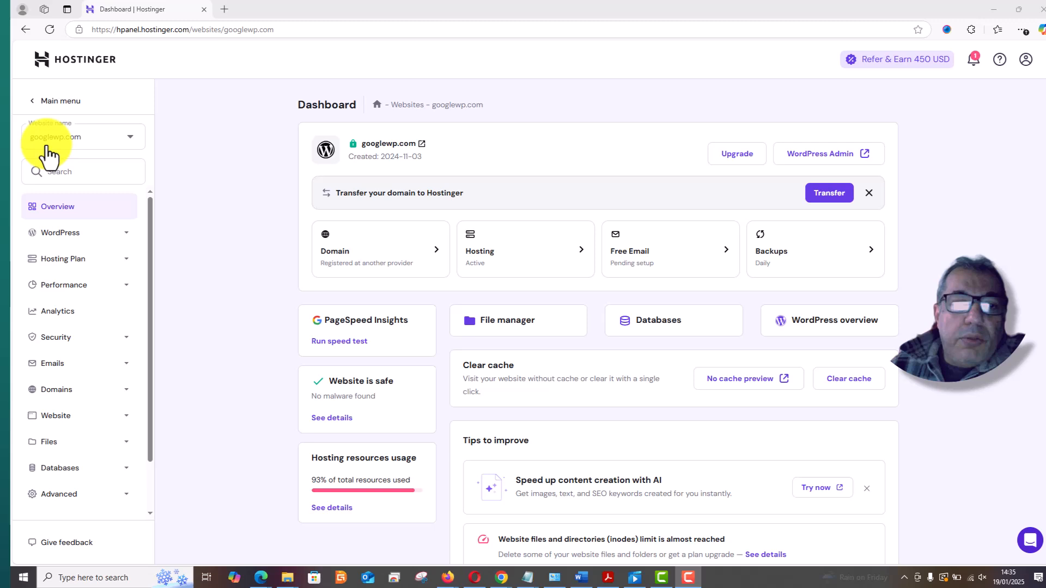
mouse_move(96, 147)
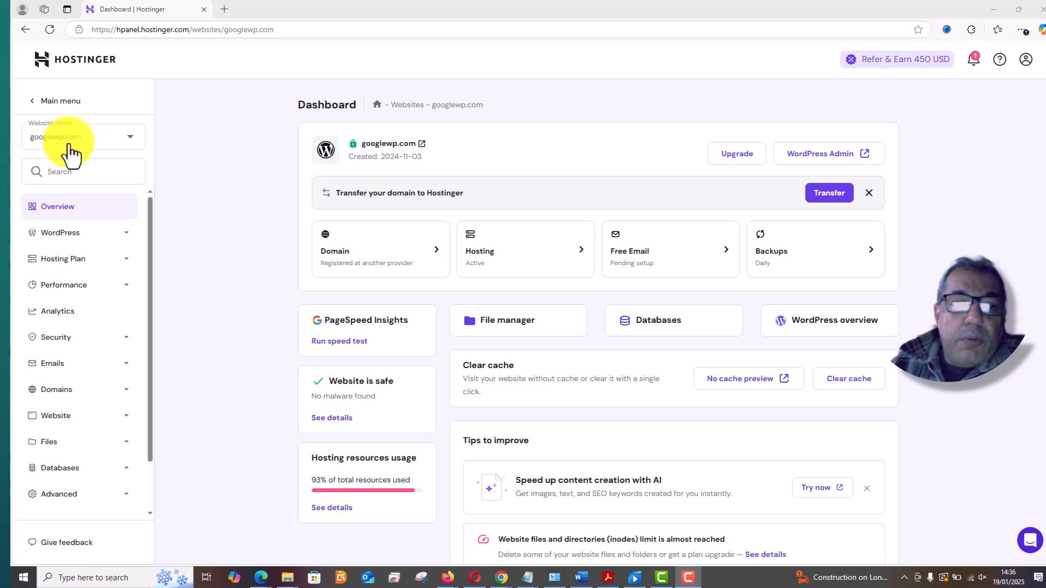
mouse_move(190, 138)
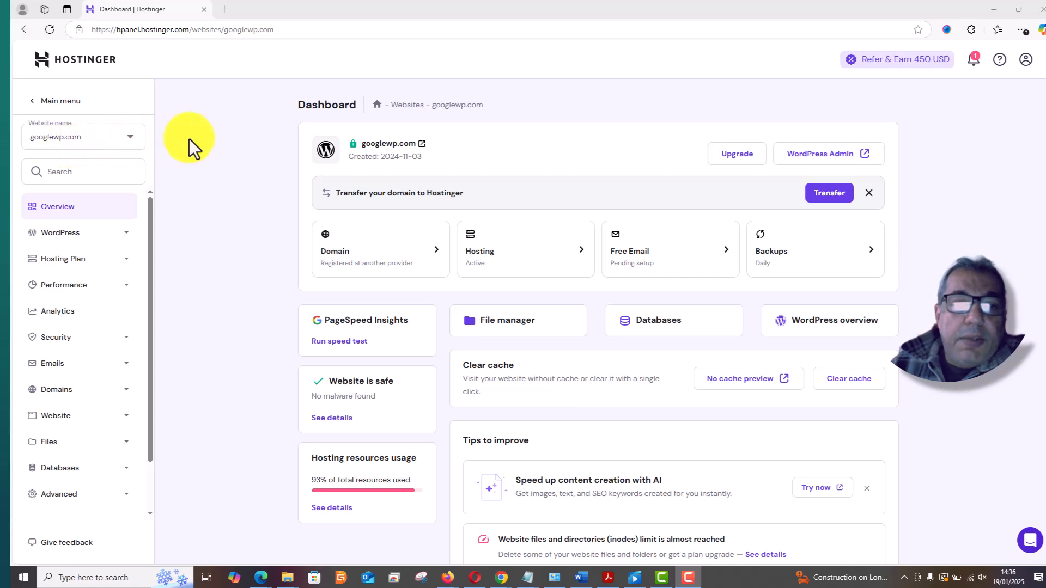
mouse_move(157, 317)
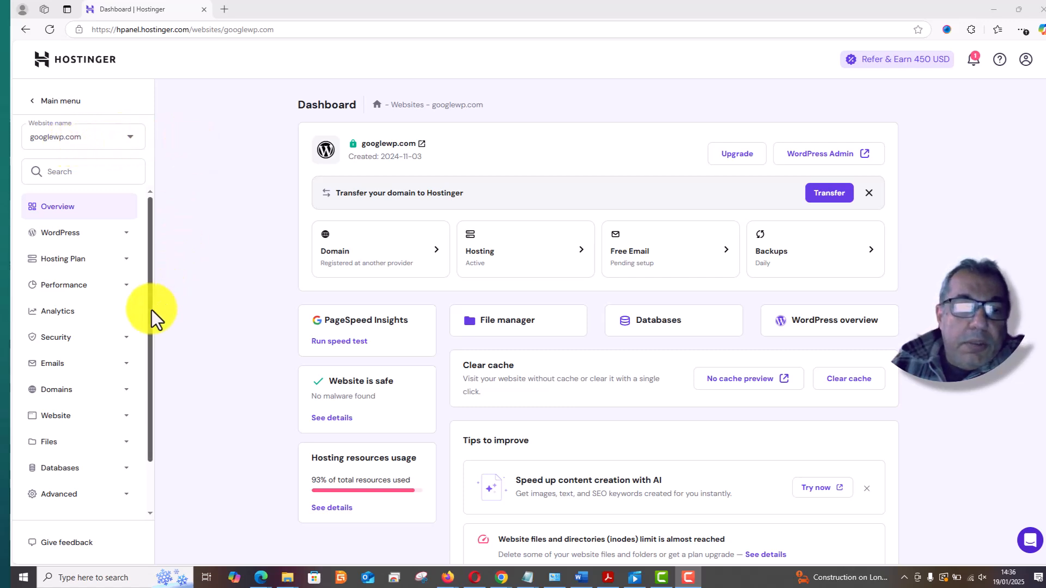
- Toggle the WordPress sidebar section, expand Website, and go to Auto Installer
click(60, 232)
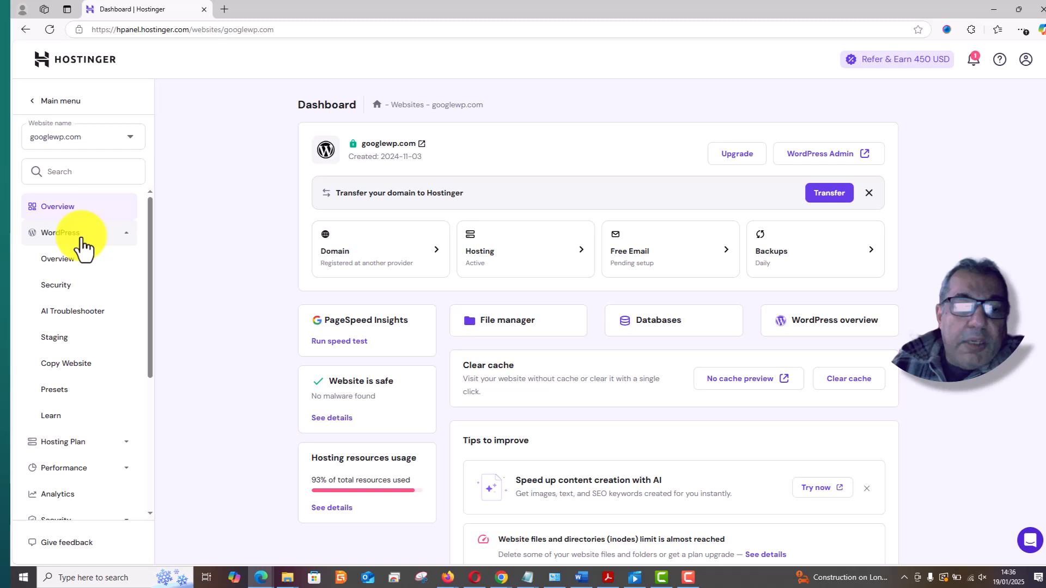
mouse_move(65, 363)
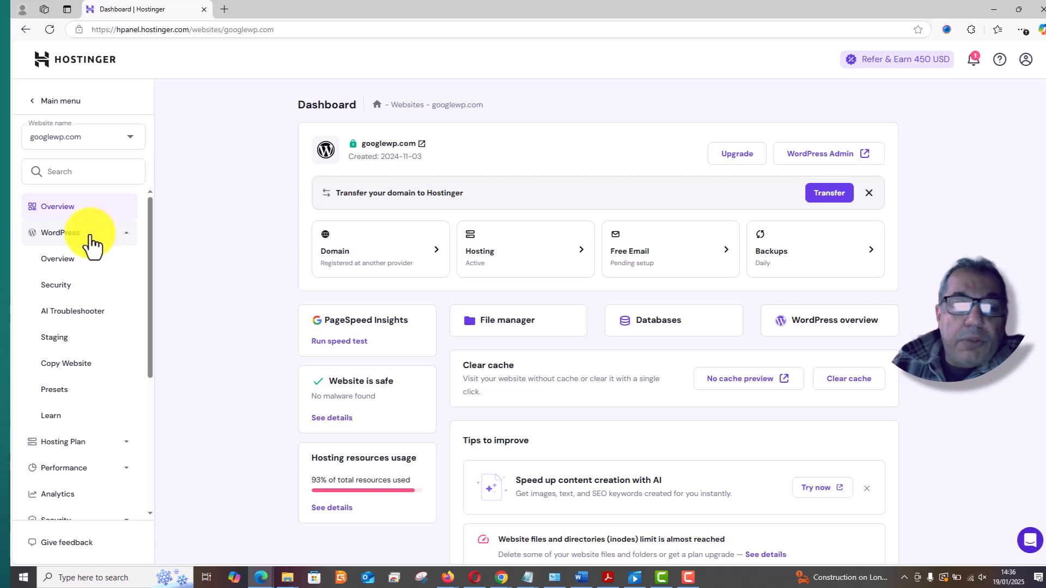
mouse_move(117, 256)
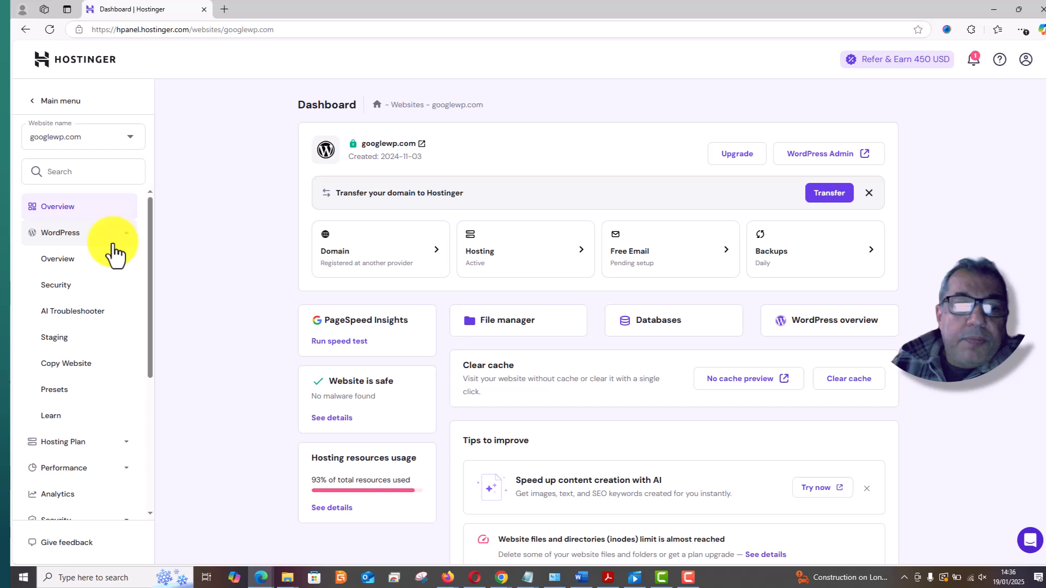
click(60, 232)
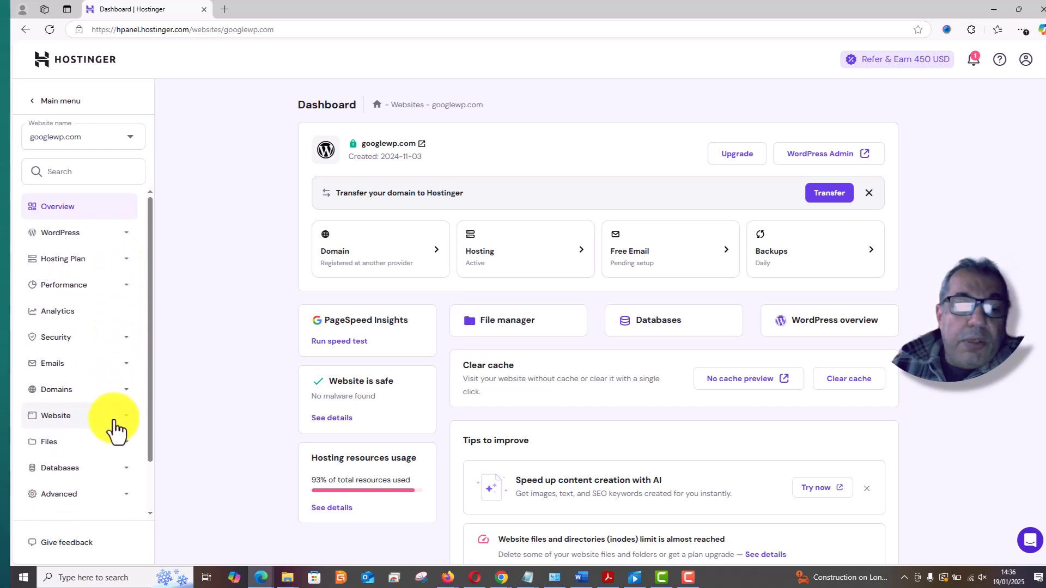
click(56, 415)
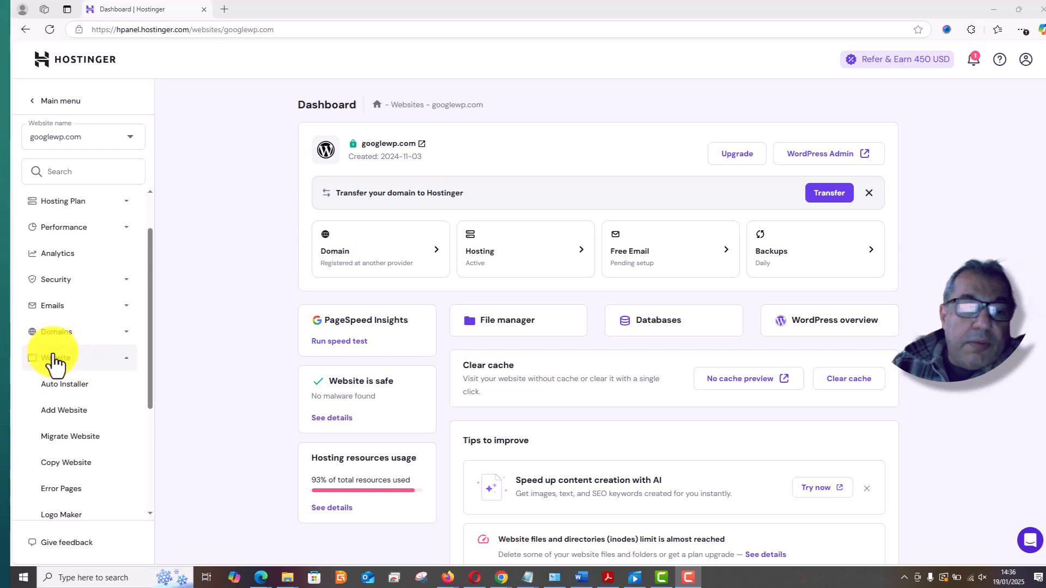
mouse_move(65, 384)
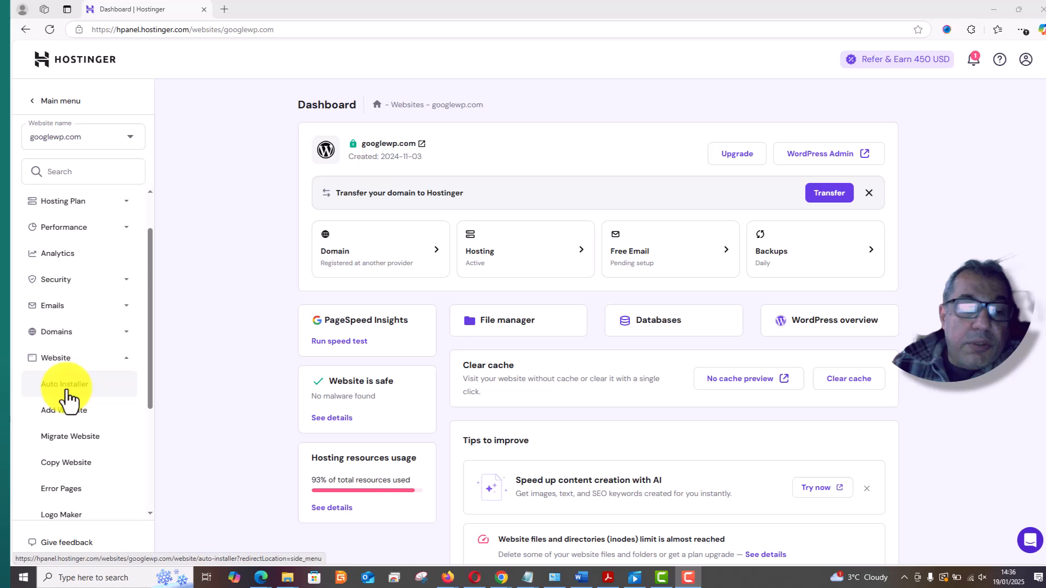
click(64, 384)
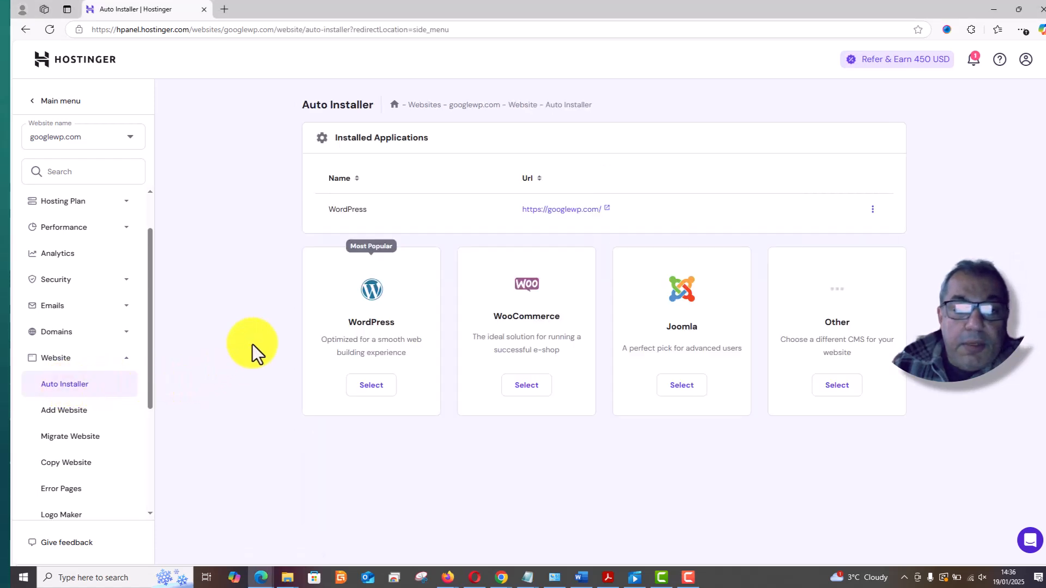
mouse_move(261, 220)
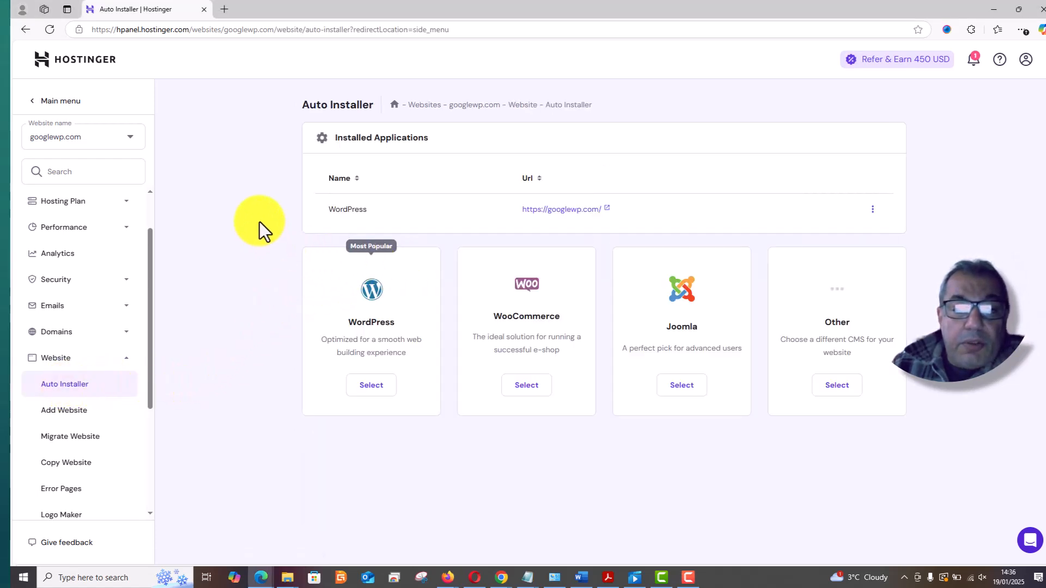
mouse_move(303, 101)
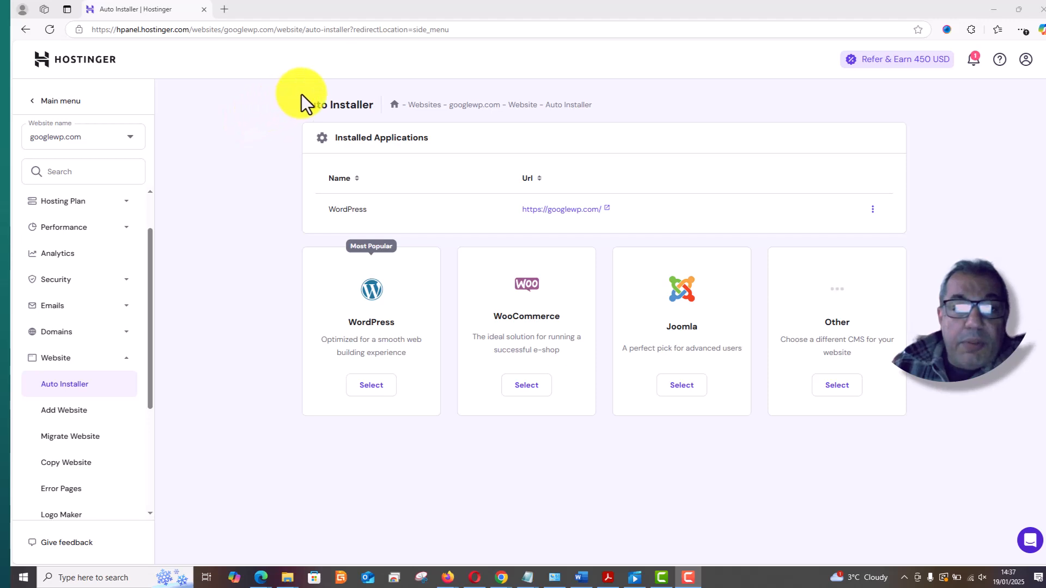
mouse_move(588, 216)
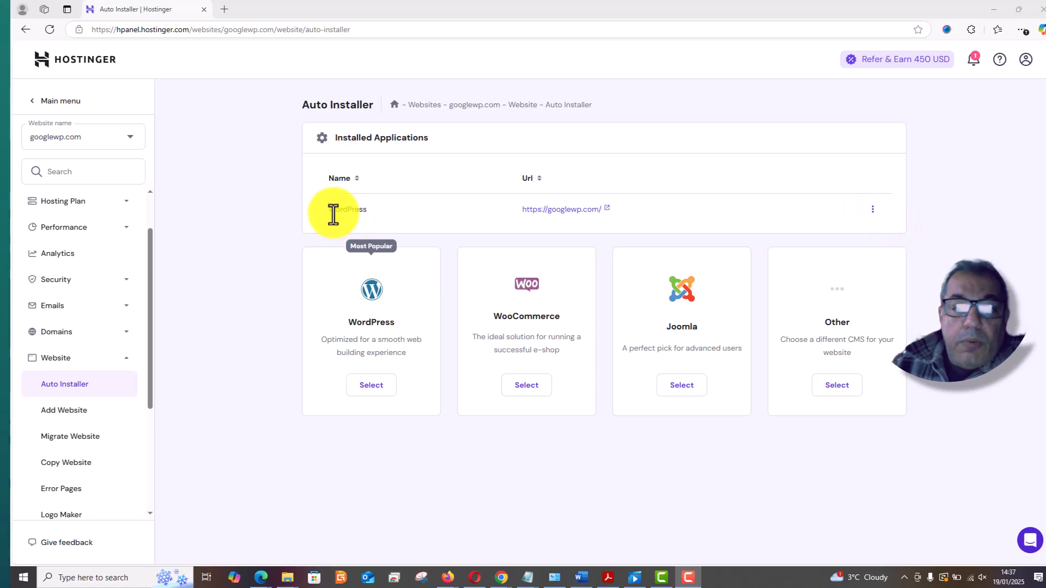
mouse_move(617, 213)
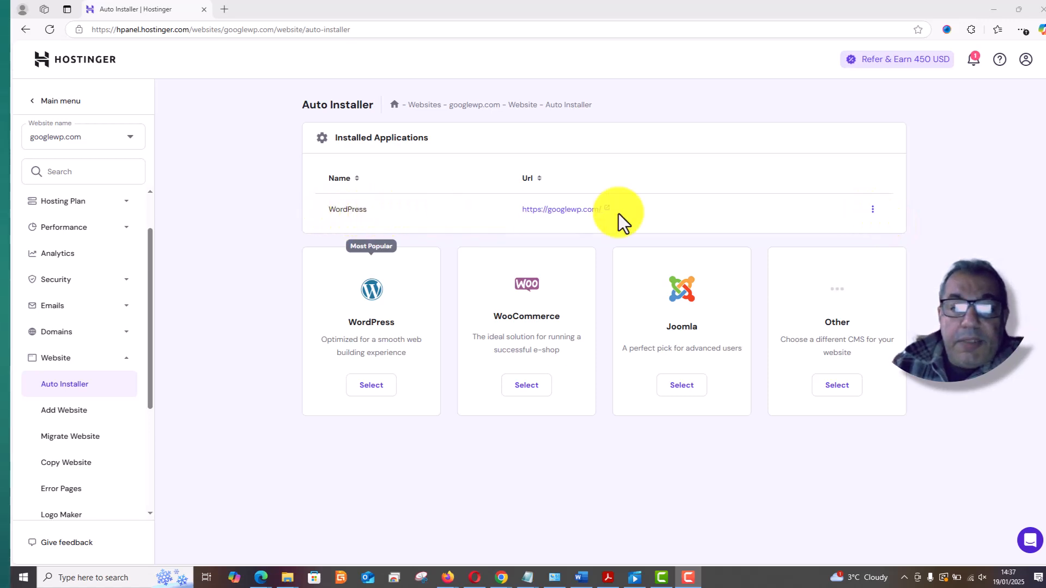
mouse_move(843, 213)
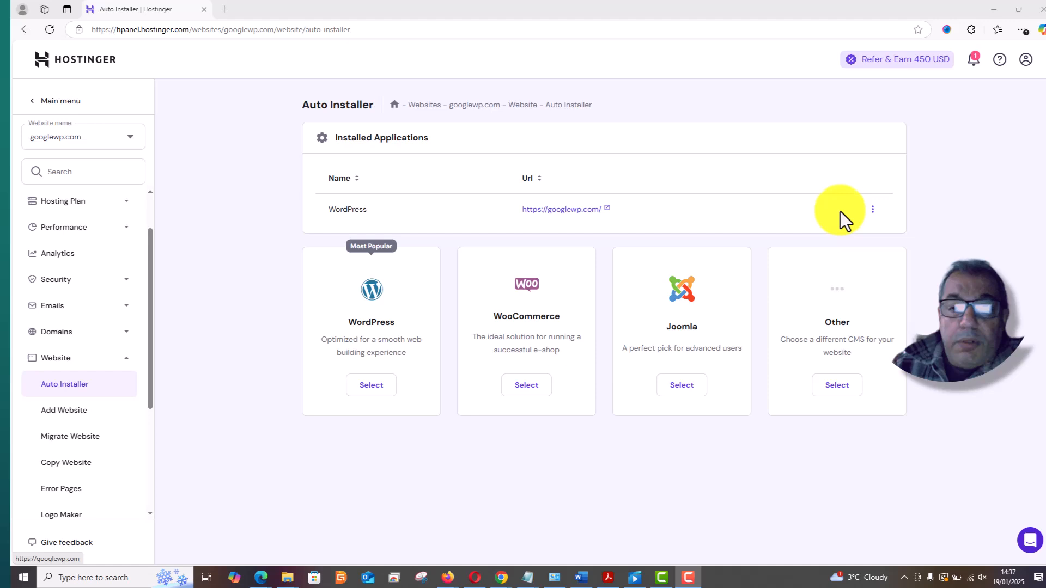
mouse_move(872, 226)
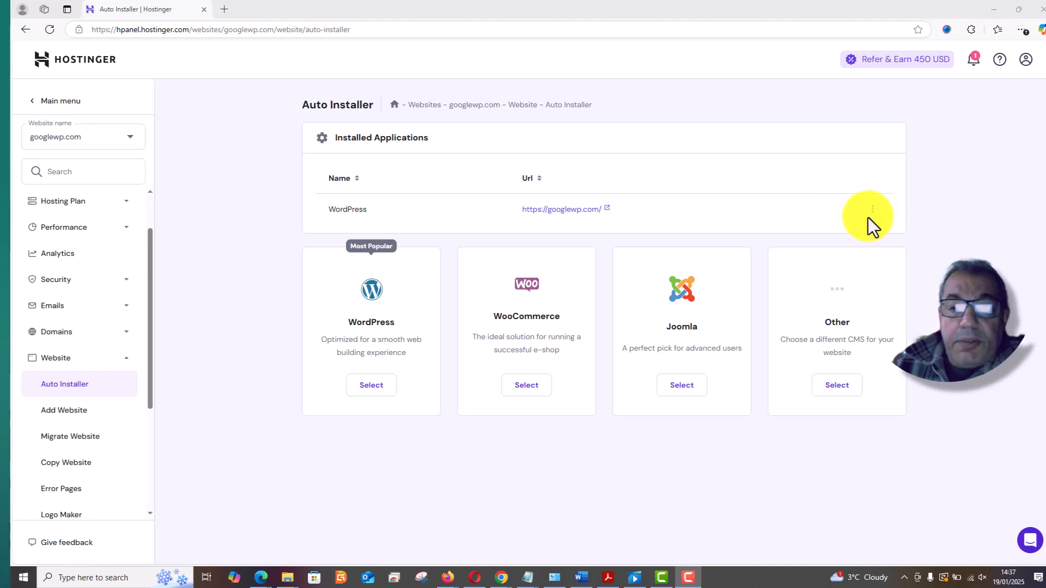
mouse_move(872, 208)
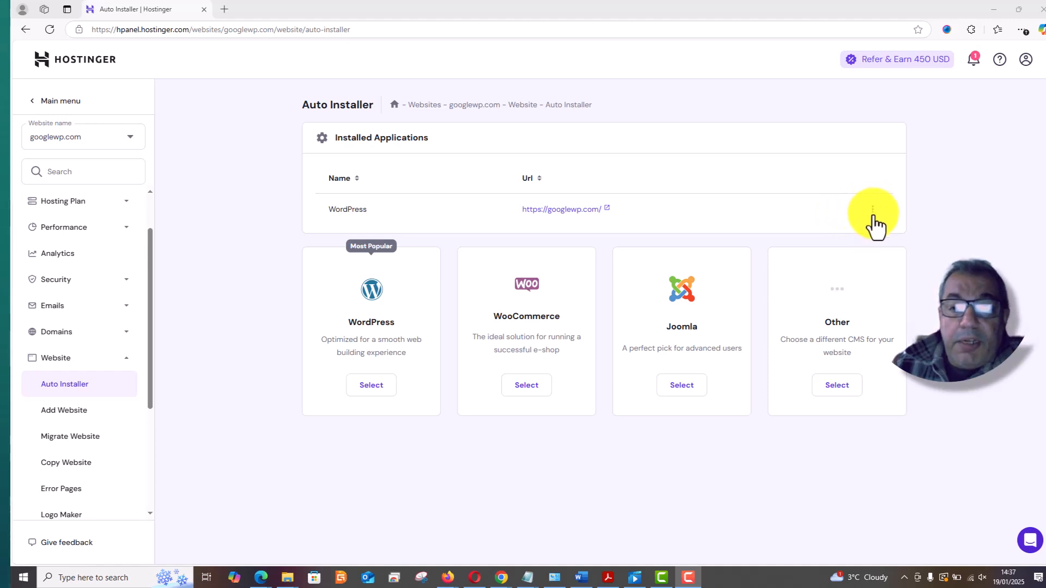
- Show the action menu for the installed WordPress application
click(872, 208)
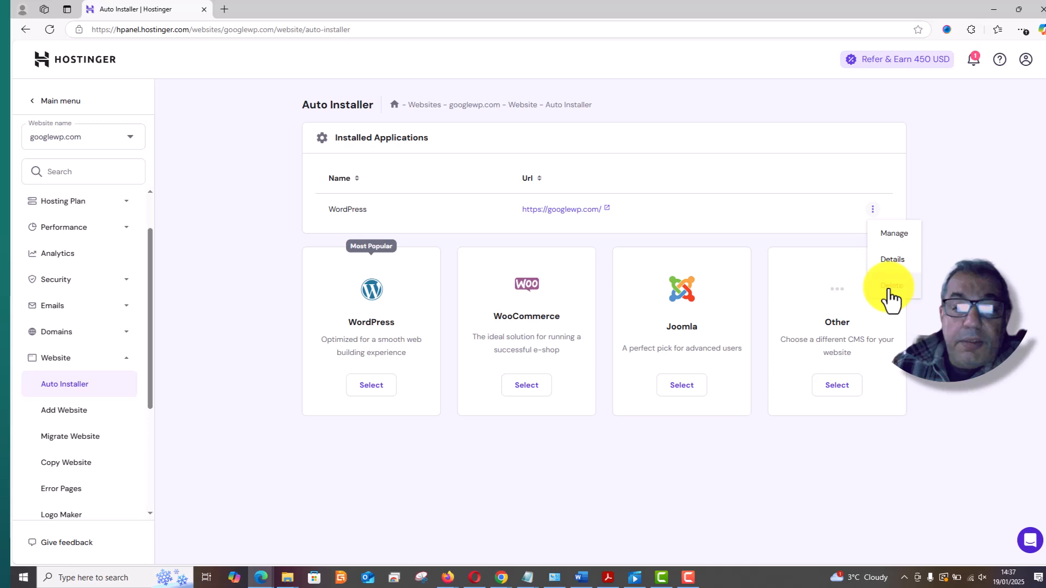
- Delete WordPress from googlewp.com, including its installation files and database
click(892, 285)
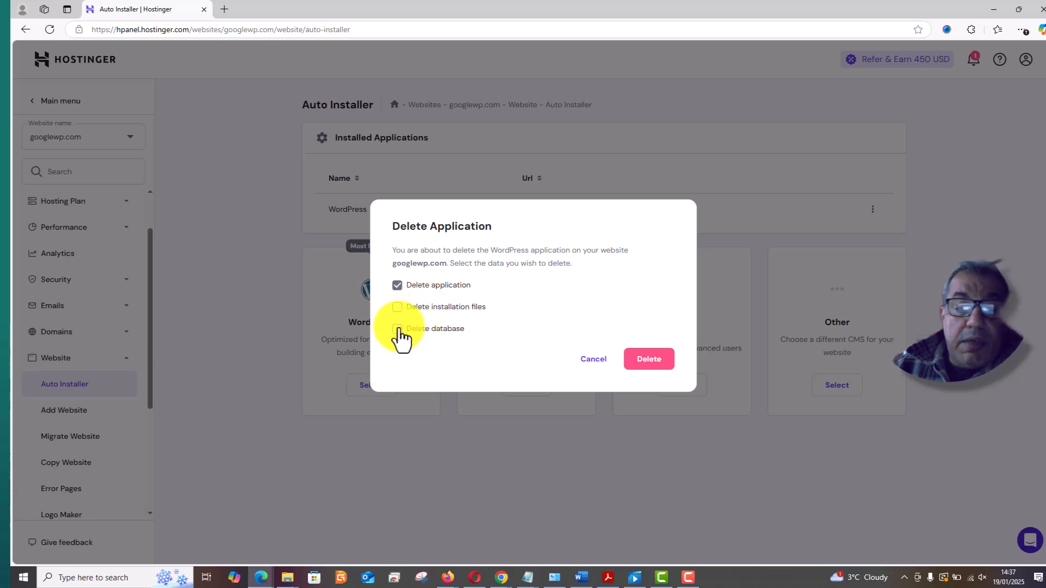
click(396, 306)
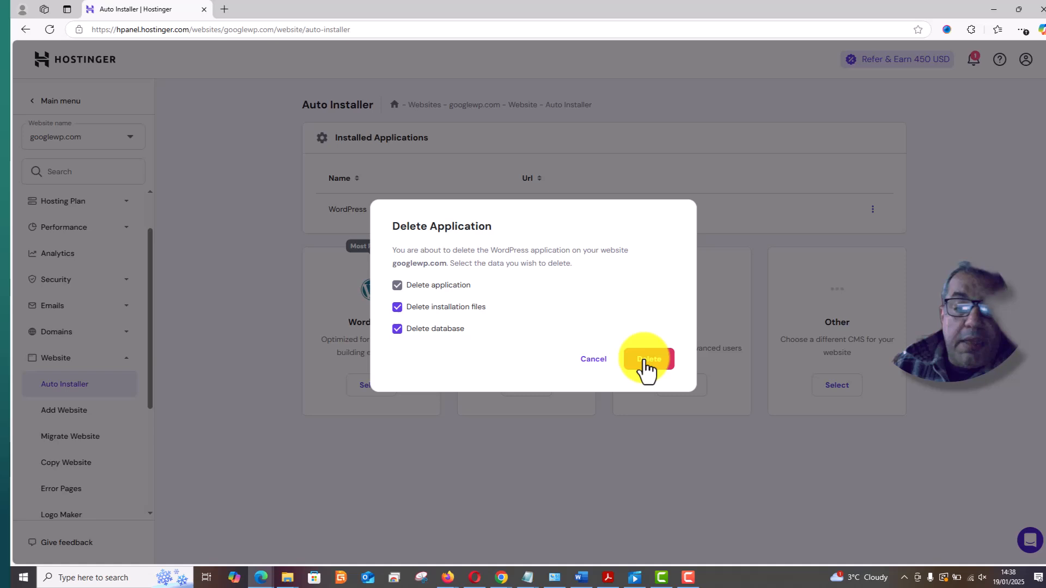
click(646, 358)
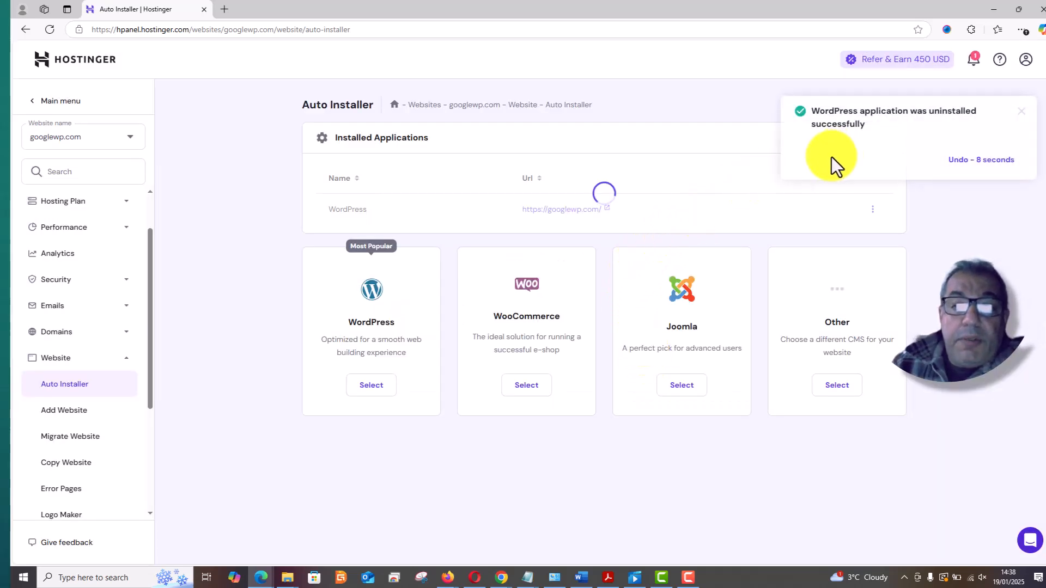
mouse_move(907, 127)
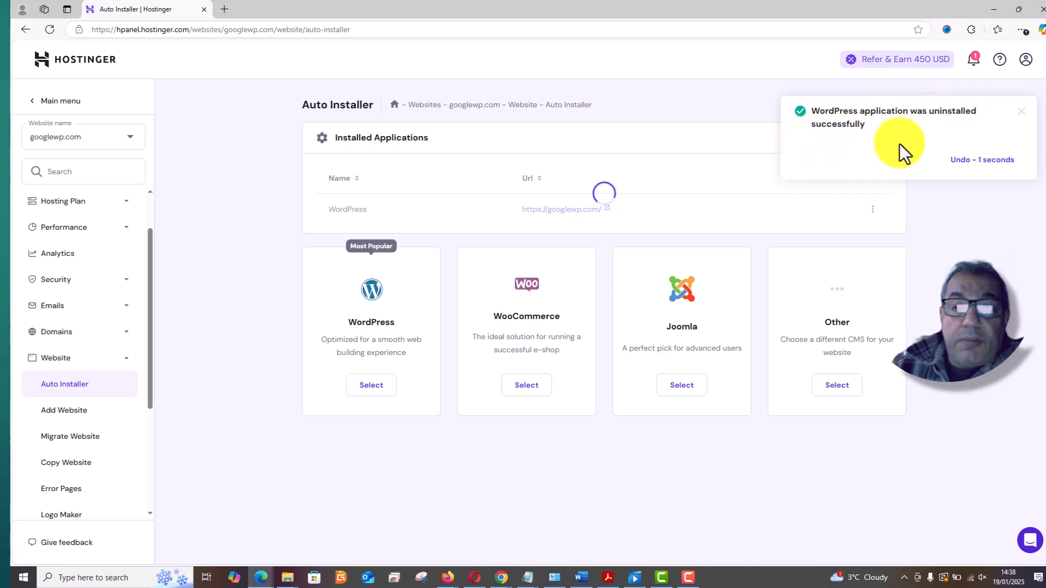
mouse_move(537, 223)
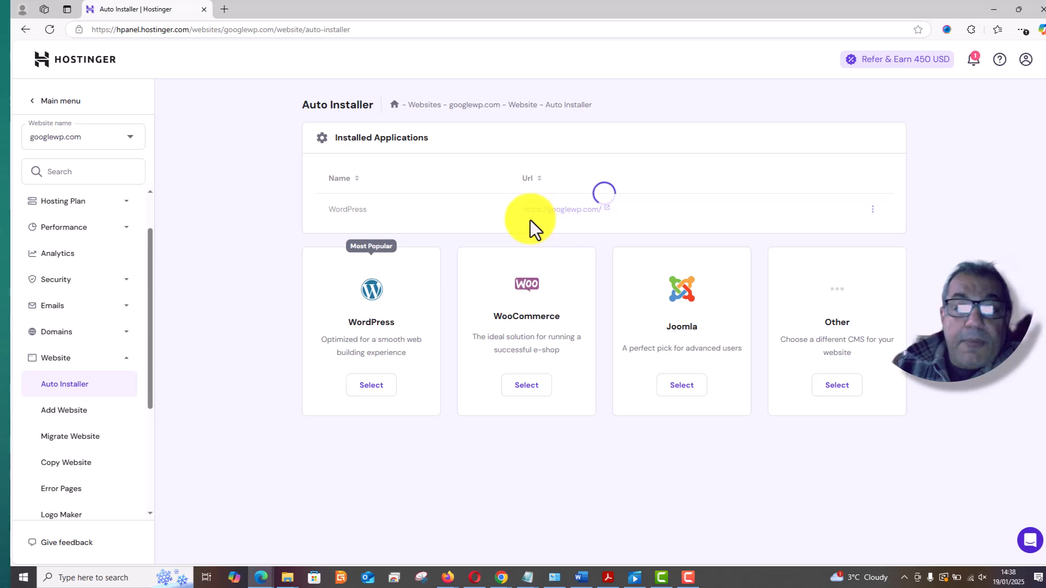
mouse_move(439, 220)
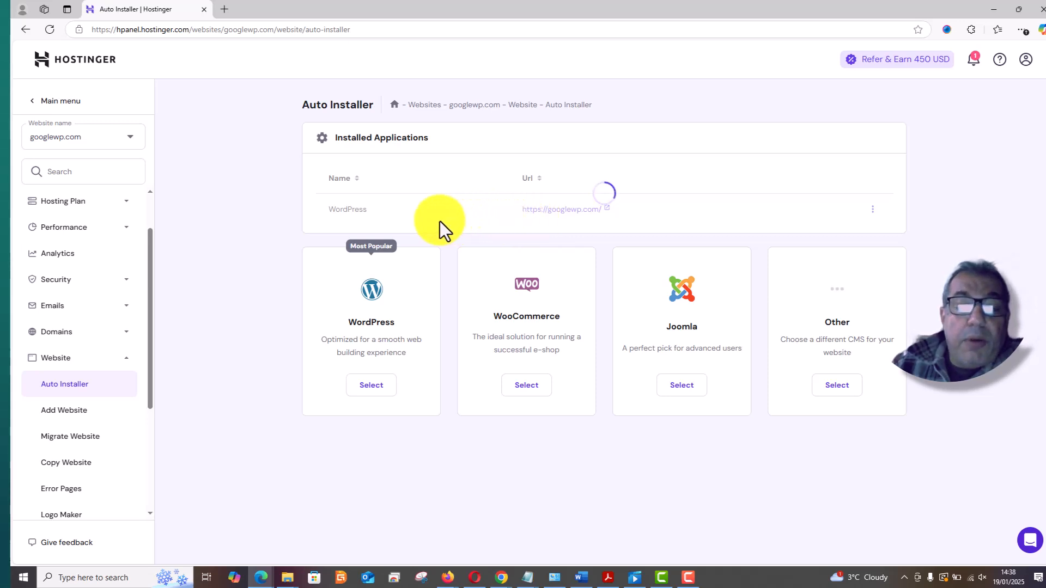